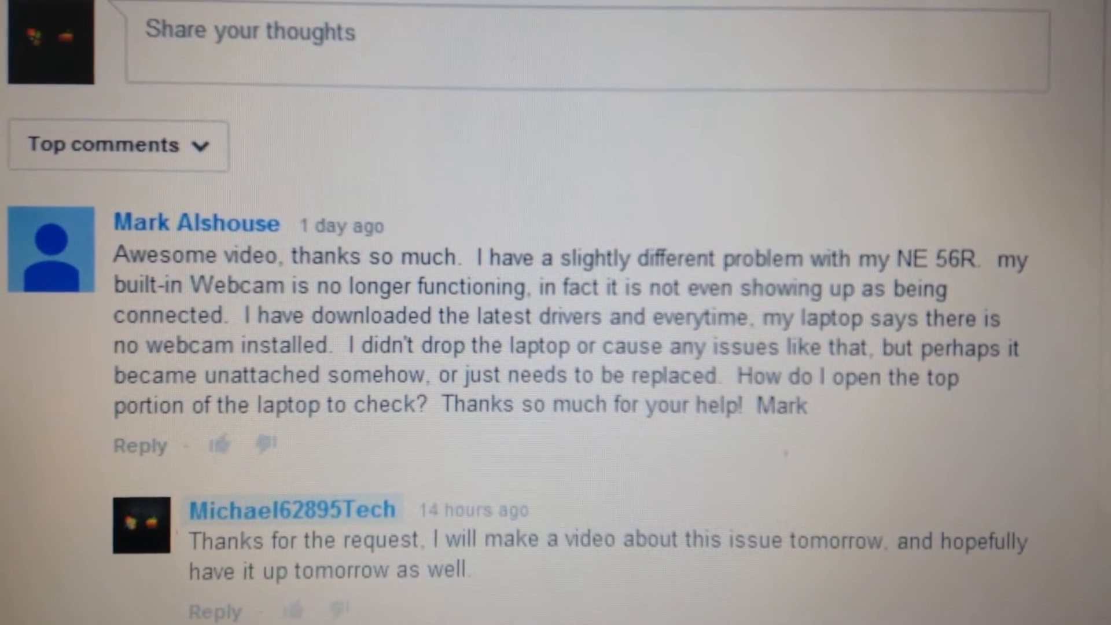
- Scroll the YouTube comments, then search the Start menu for 'web'
{"action": "scroll", "scroll_direction": "up", "scroll_amount": 3}
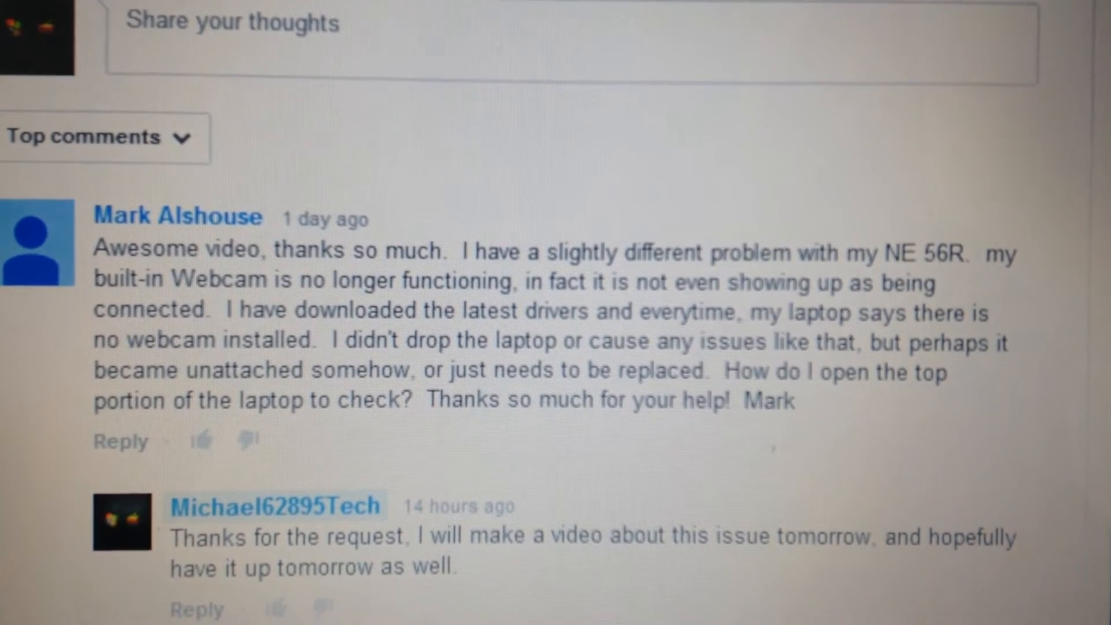
{"action": "scroll", "scroll_direction": "down", "scroll_amount": 3}
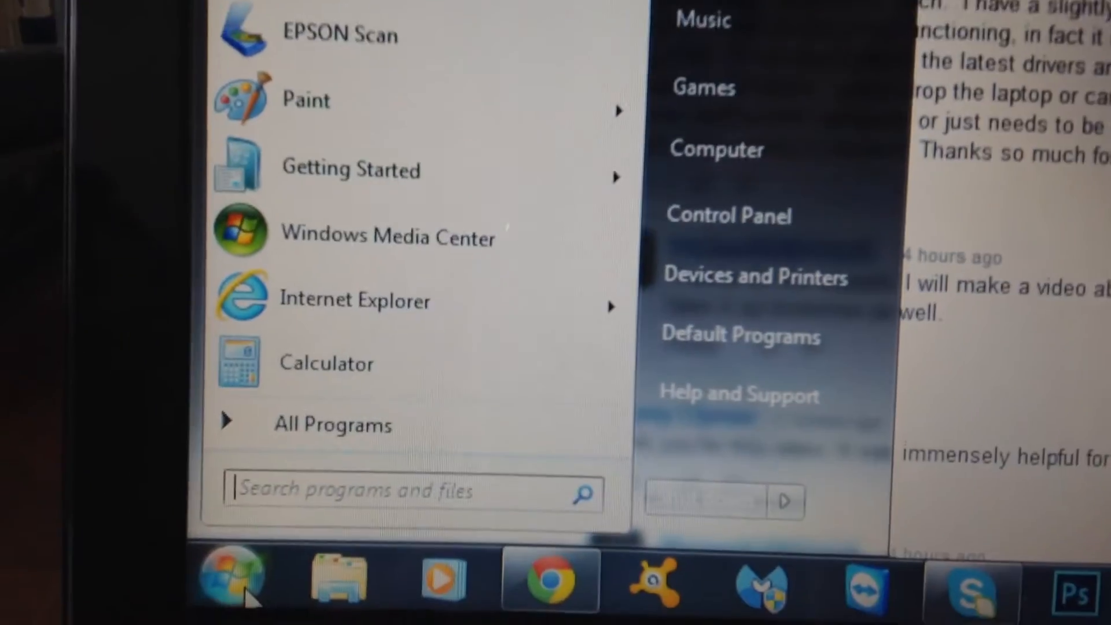
{"action": "type", "text": "we"}
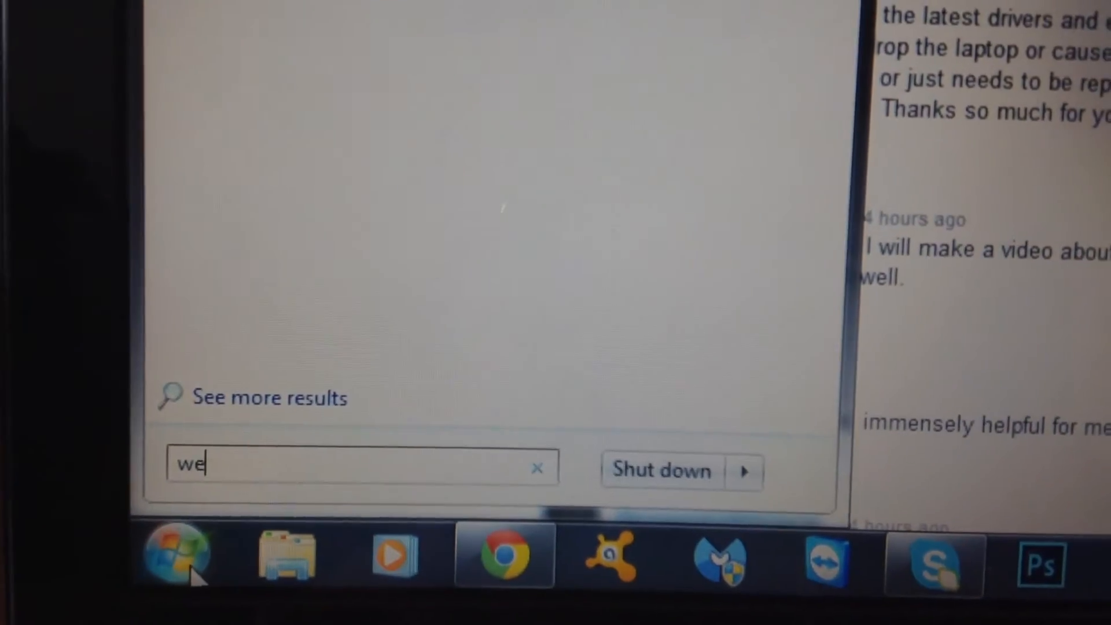
{"action": "type", "text": "b"}
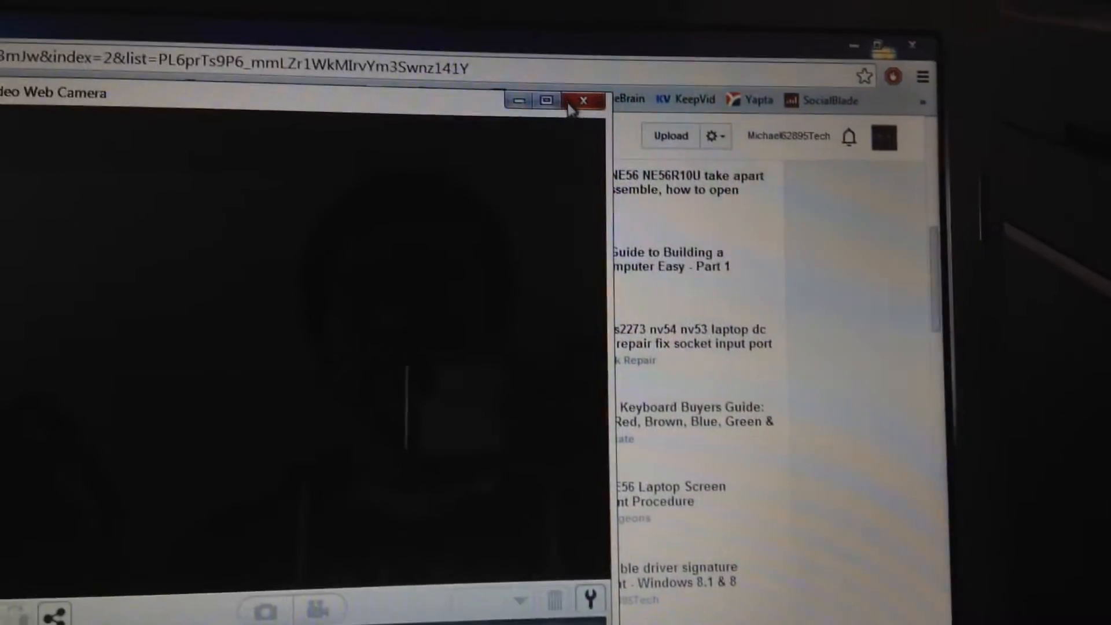
- Close Video Web Camera after its preview shows only a dark, empty view
{"action": "left_click", "coordinate": [584, 100]}
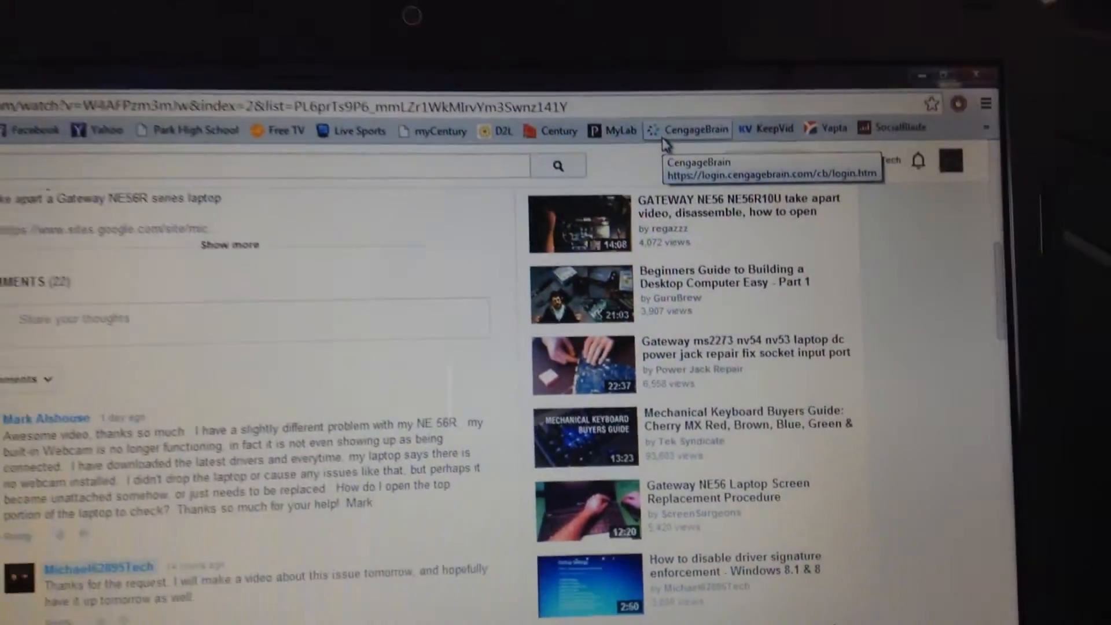